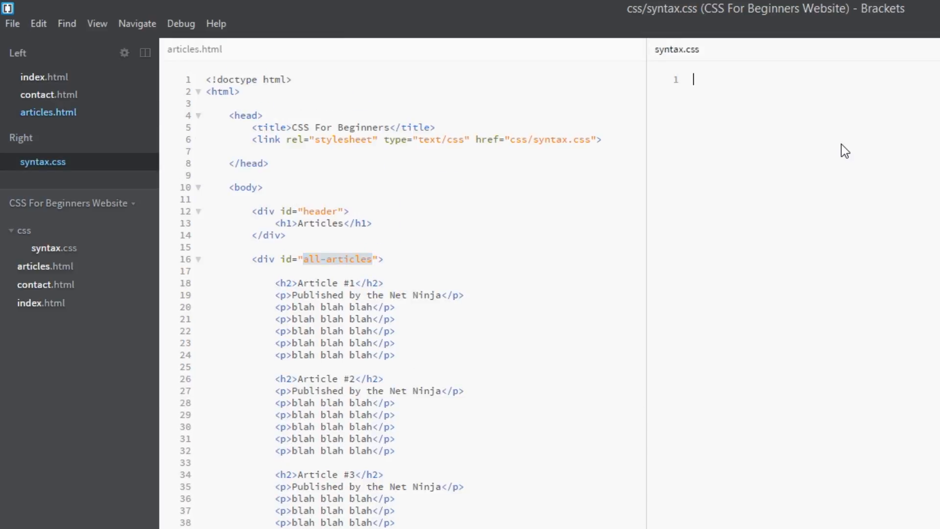
pyautogui.moveTo(270, 154)
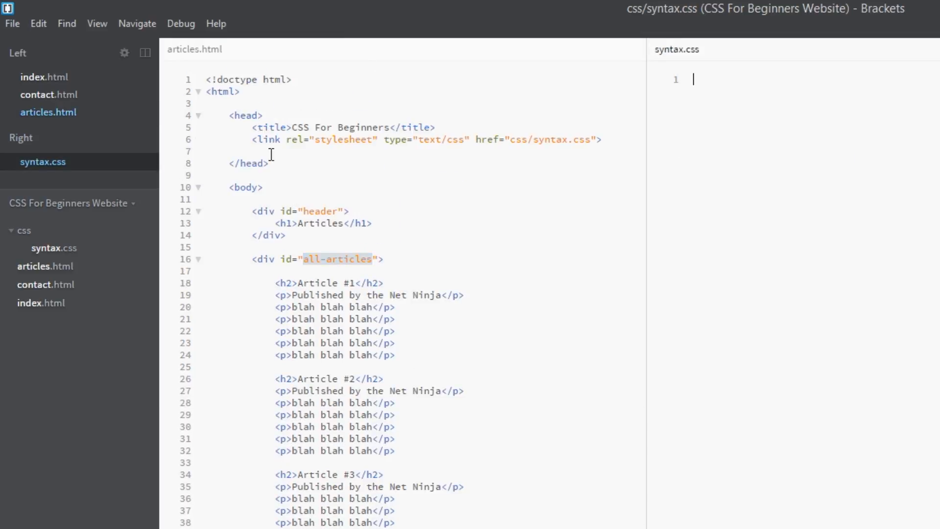
pyautogui.moveTo(370, 215)
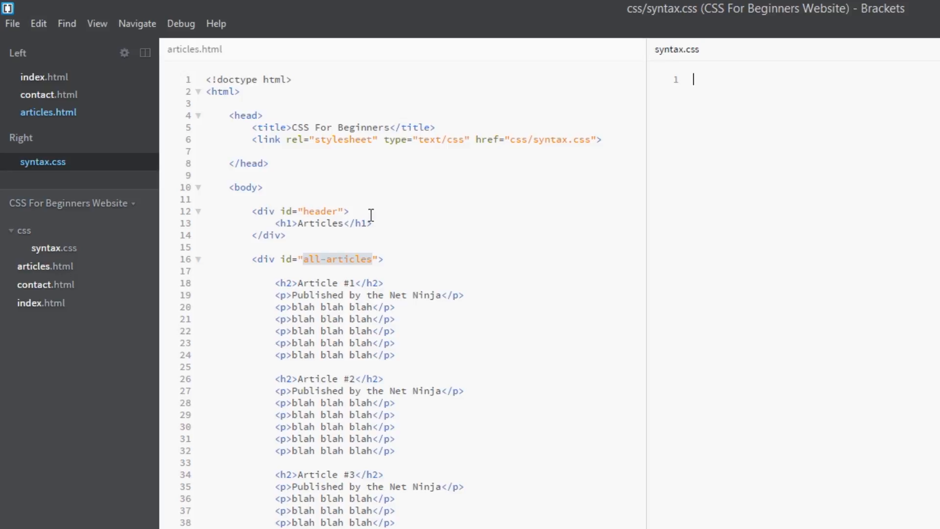
# In articles.html, inspect the header, article blocks, Article #1 heading and first publisher line
pyautogui.click(244, 116)
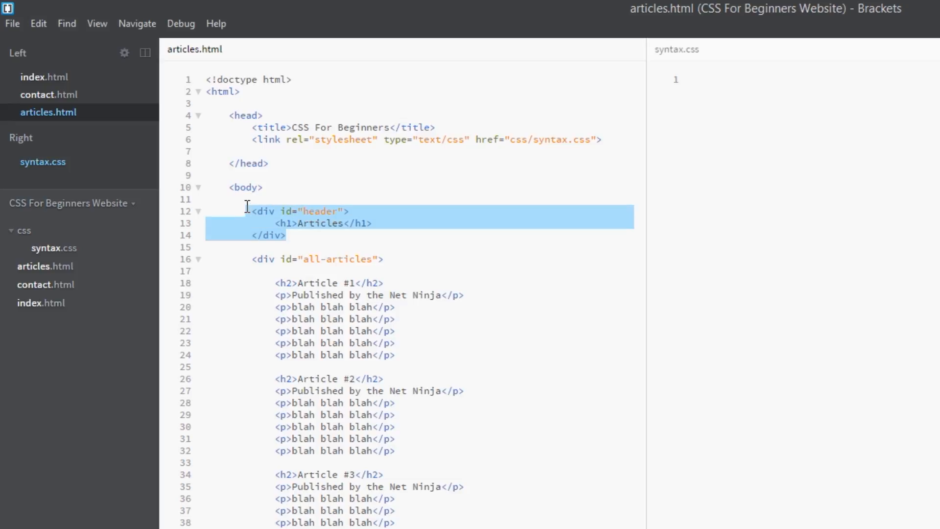
pyautogui.click(258, 273)
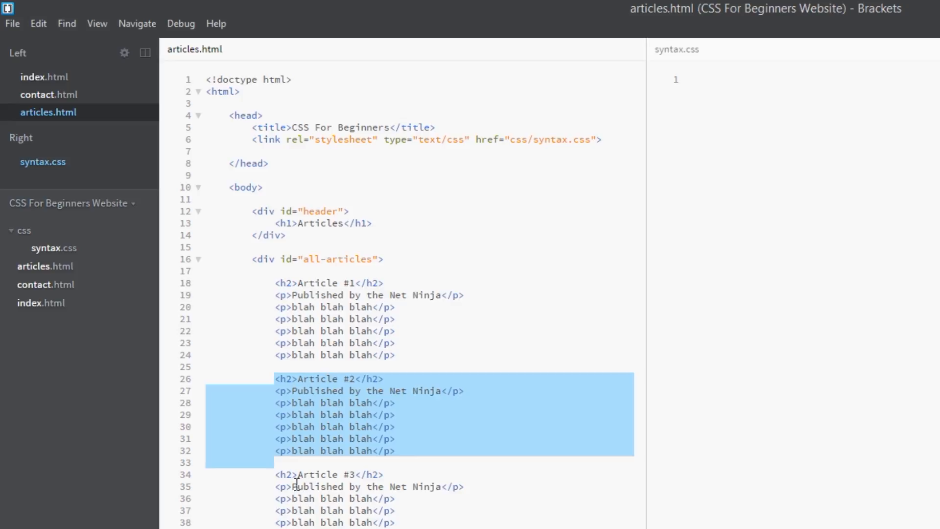
pyautogui.click(350, 427)
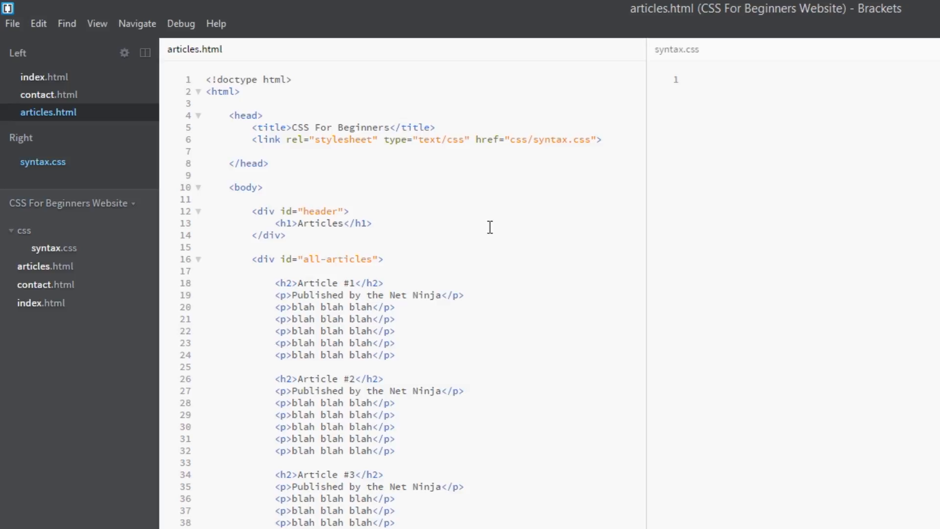
pyautogui.click(349, 426)
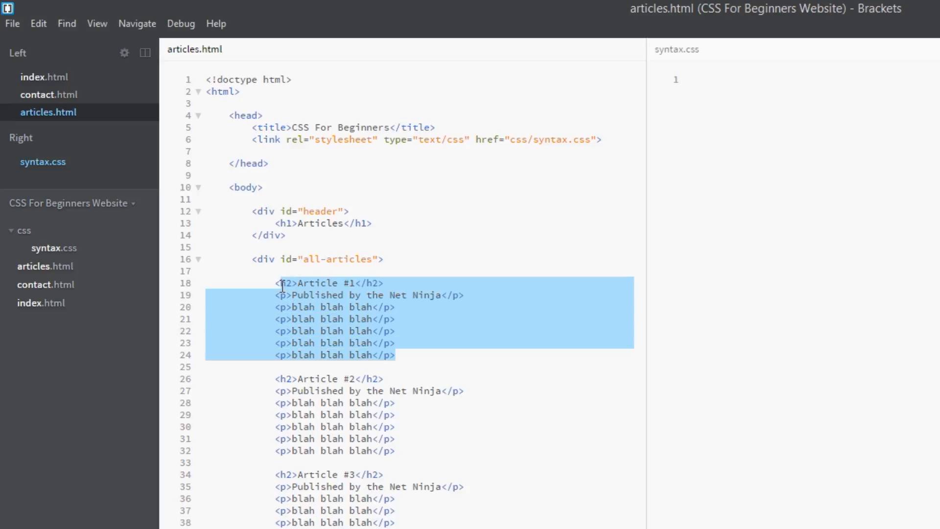
pyautogui.click(483, 337)
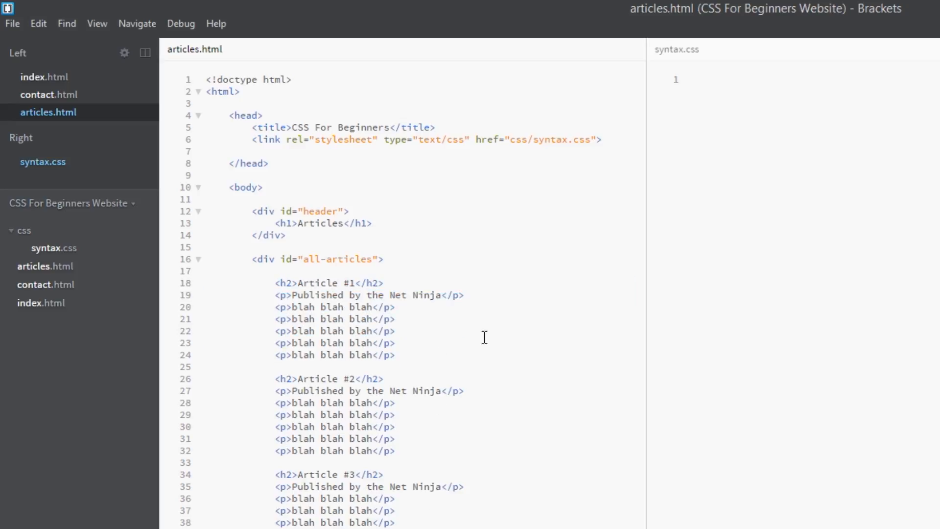
pyautogui.doubleClick(324, 283)
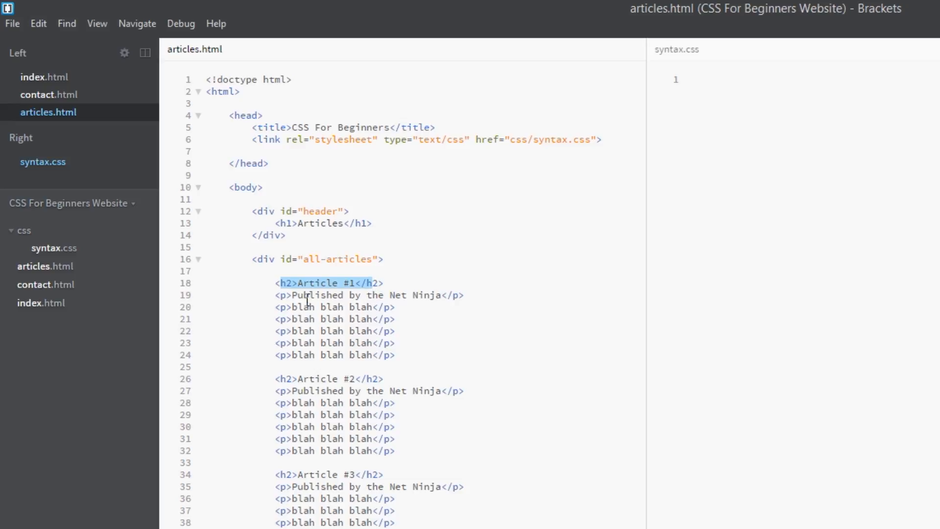
pyautogui.click(454, 294)
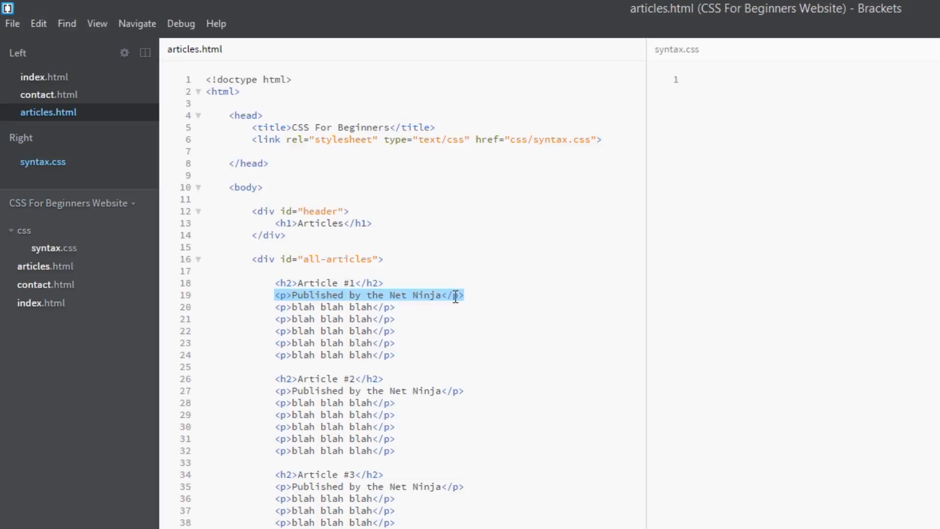
pyautogui.moveTo(402, 363)
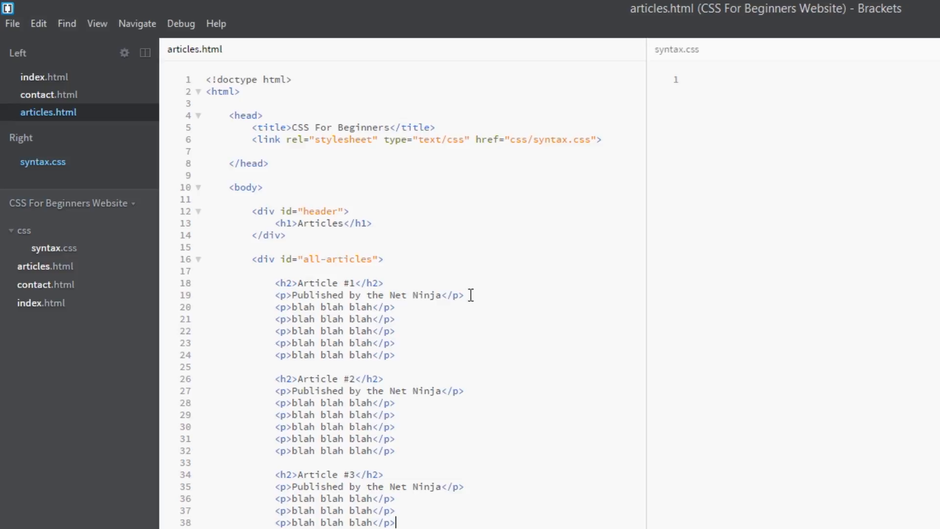
pyautogui.tripleClick(368, 294)
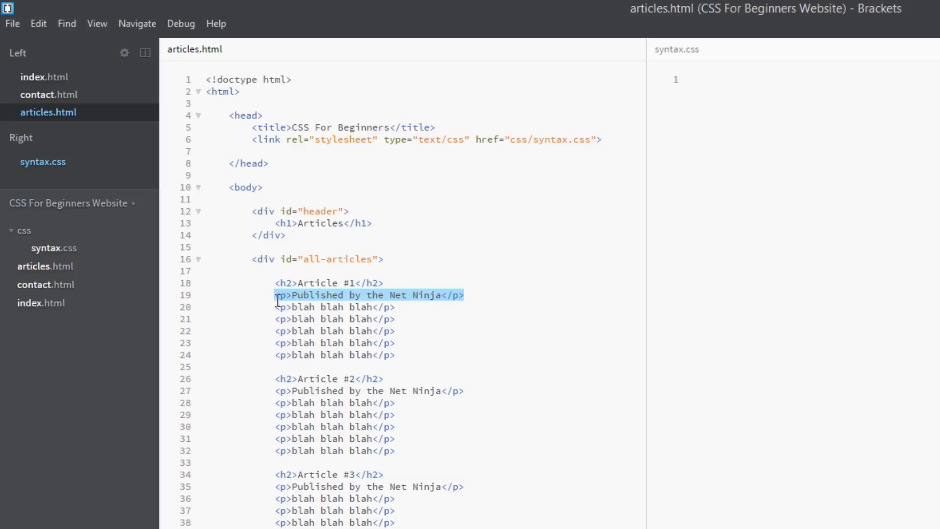
pyautogui.moveTo(620, 419)
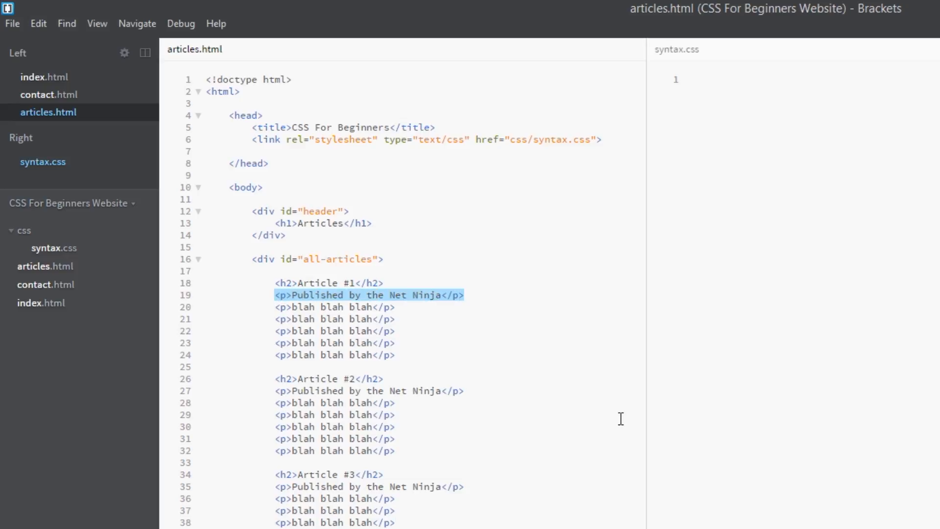
pyautogui.moveTo(414, 358)
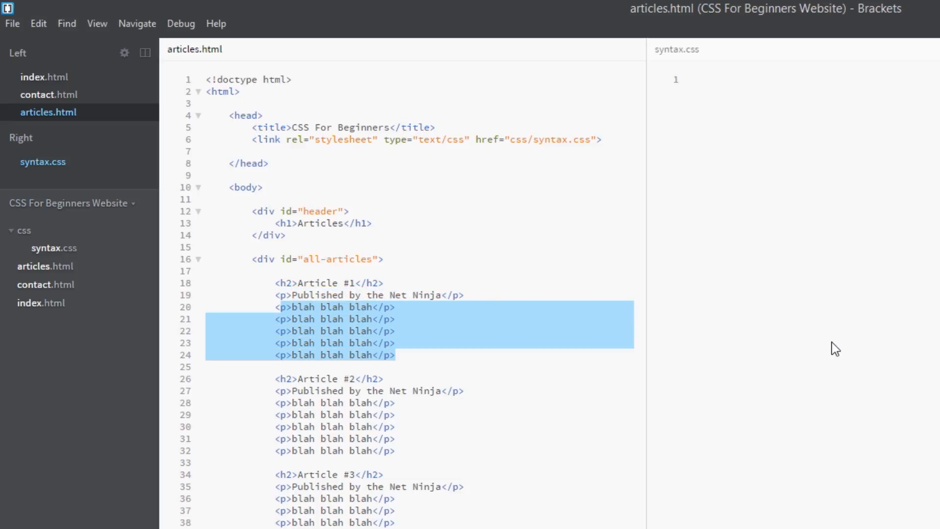
# Briefly add a 'publisher' class to the first publisher paragraph, then remove it
pyautogui.click(43, 161)
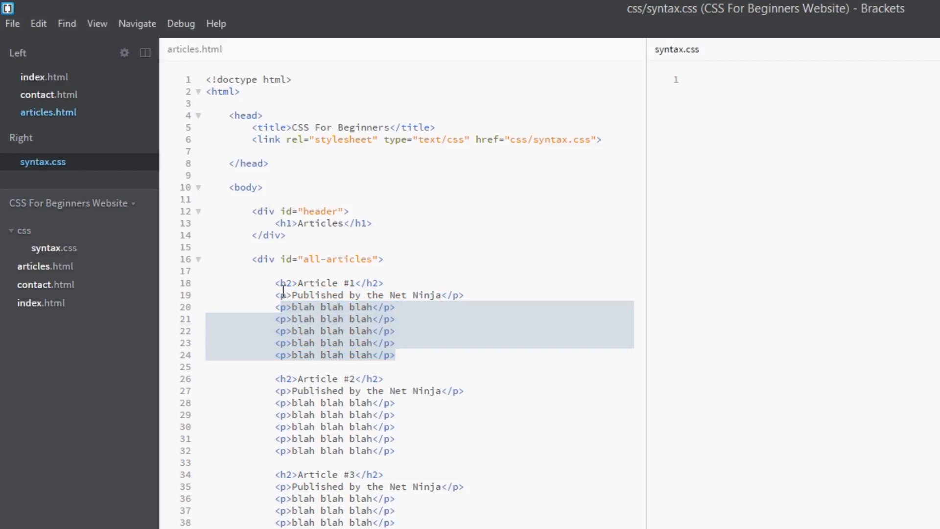
pyautogui.write('class="p')
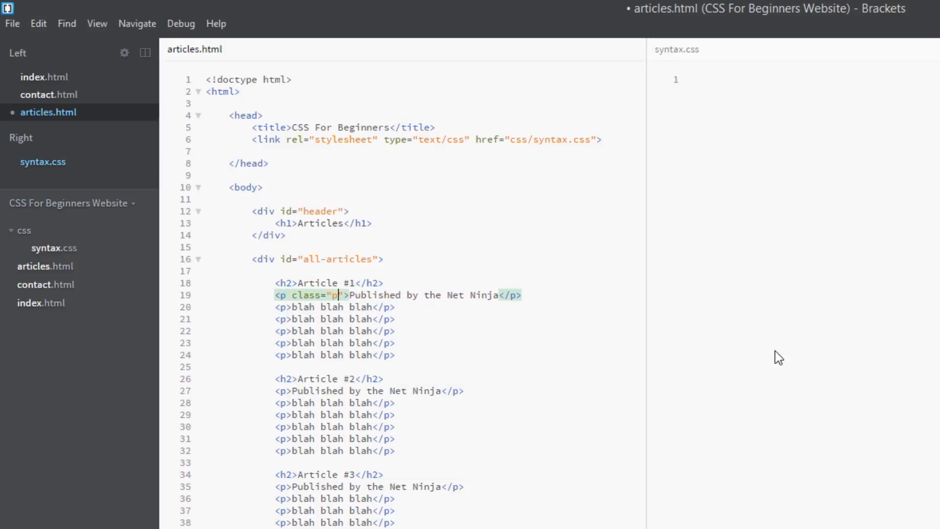
pyautogui.write('ublisher')
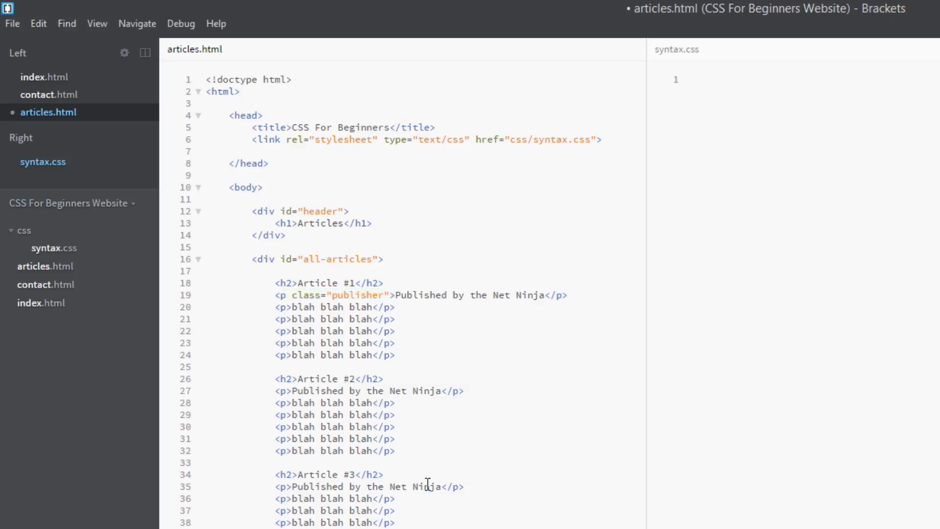
pyautogui.moveTo(387, 275)
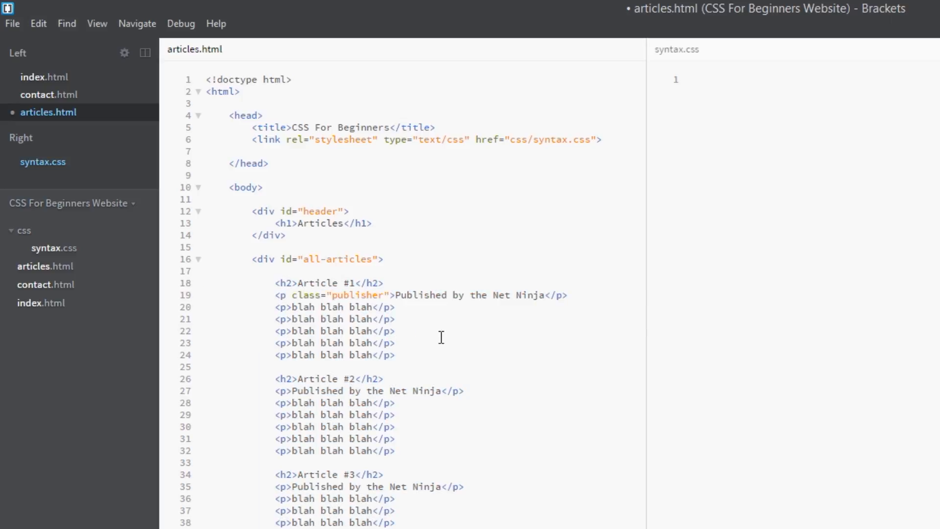
pyautogui.moveTo(450, 333)
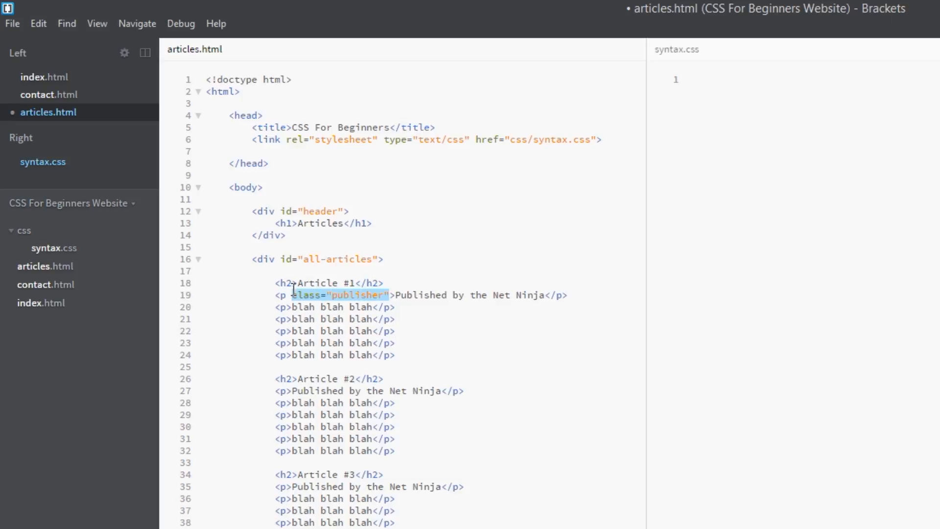
pyautogui.press('Delete')
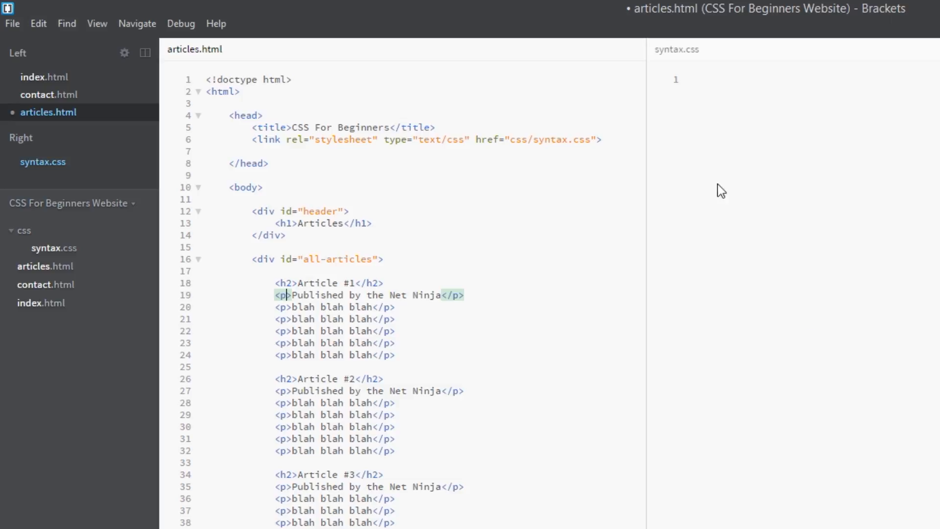
# Type '#all-articles p{' in syntax.css, comparing it against Article #1's heading and publisher line
pyautogui.click(43, 162)
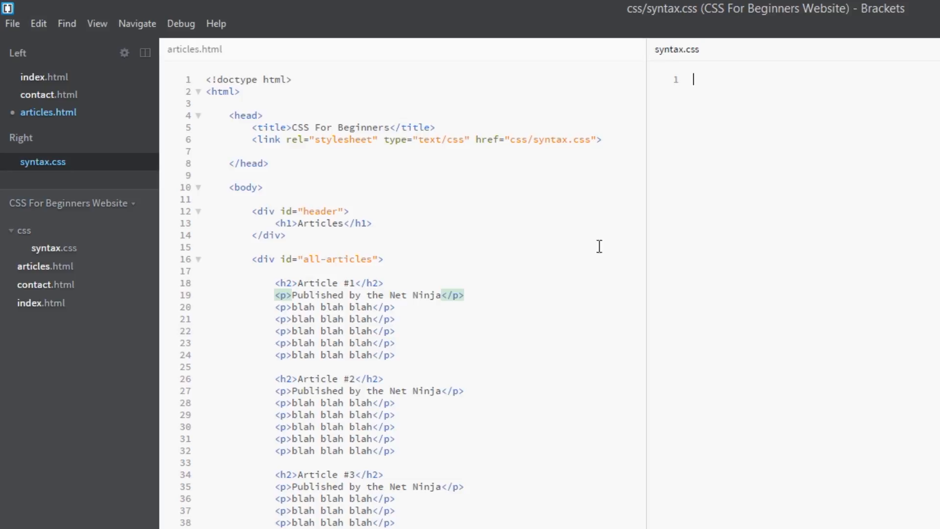
pyautogui.moveTo(630, 248)
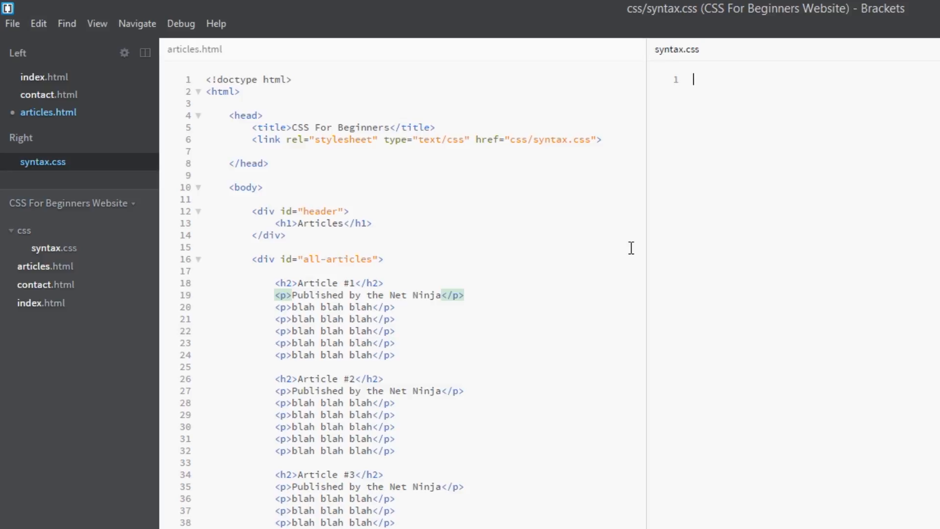
pyautogui.write('#a')
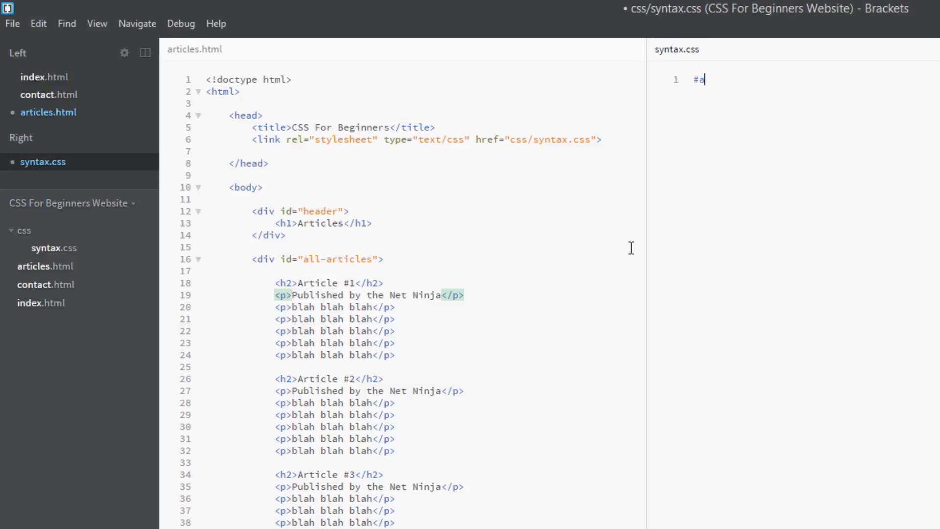
pyautogui.write('ll-articles')
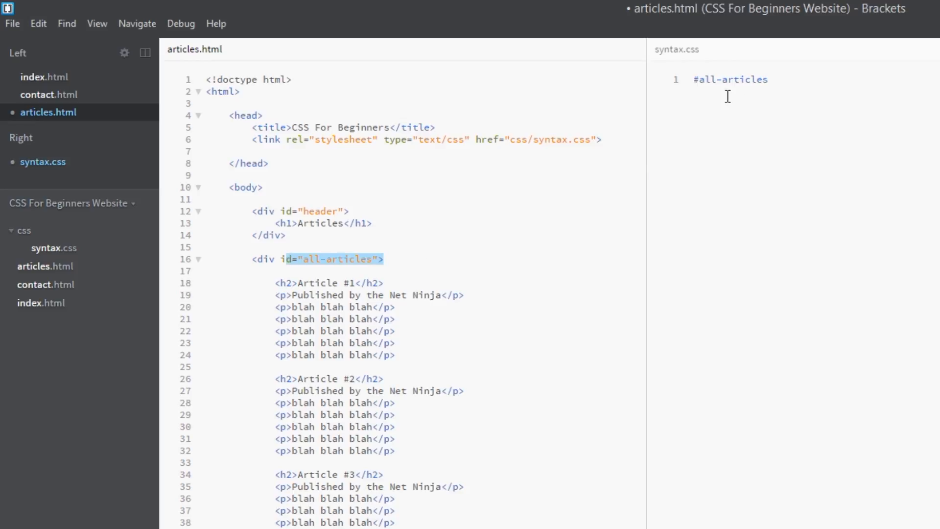
pyautogui.write('p')
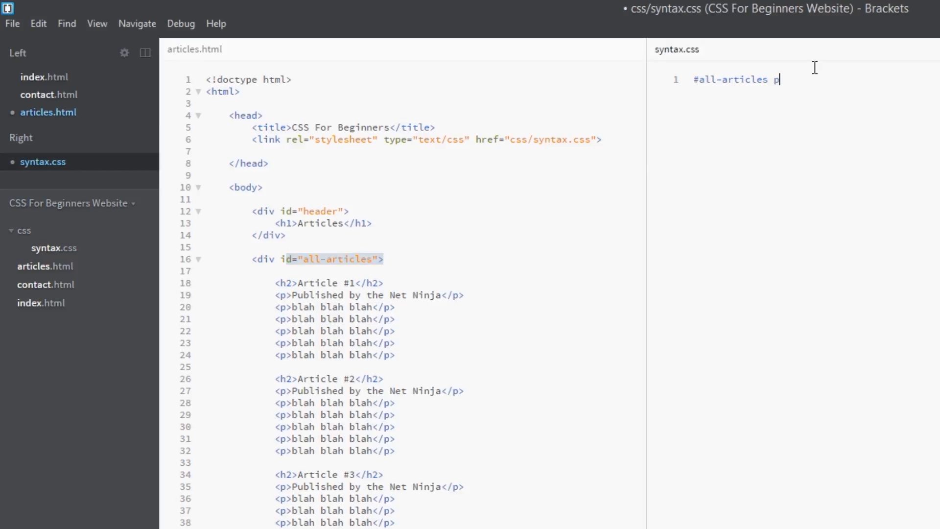
pyautogui.write('{')
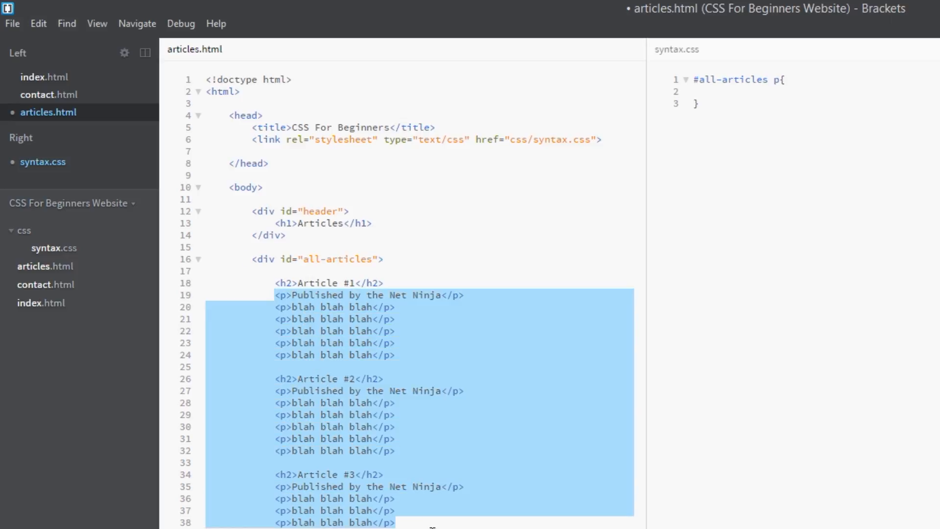
pyautogui.click(719, 91)
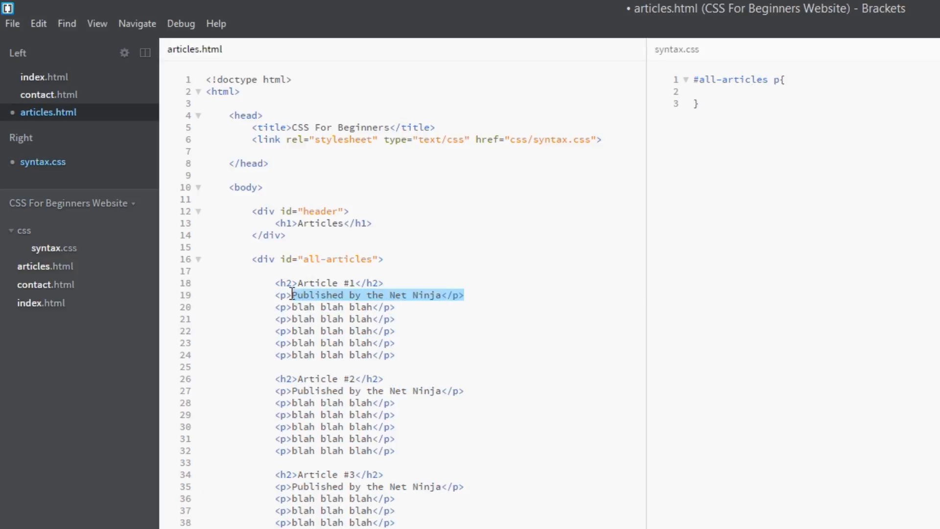
pyautogui.click(783, 80)
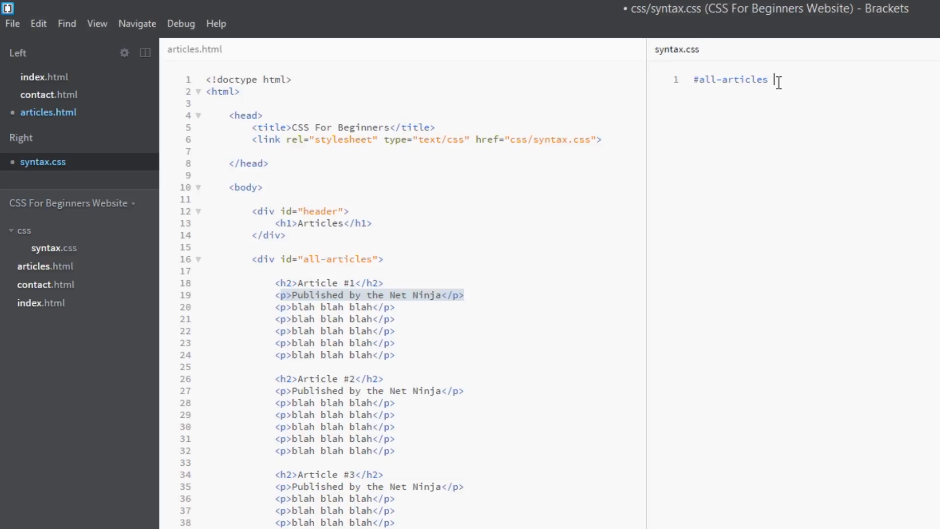
pyautogui.moveTo(353, 380)
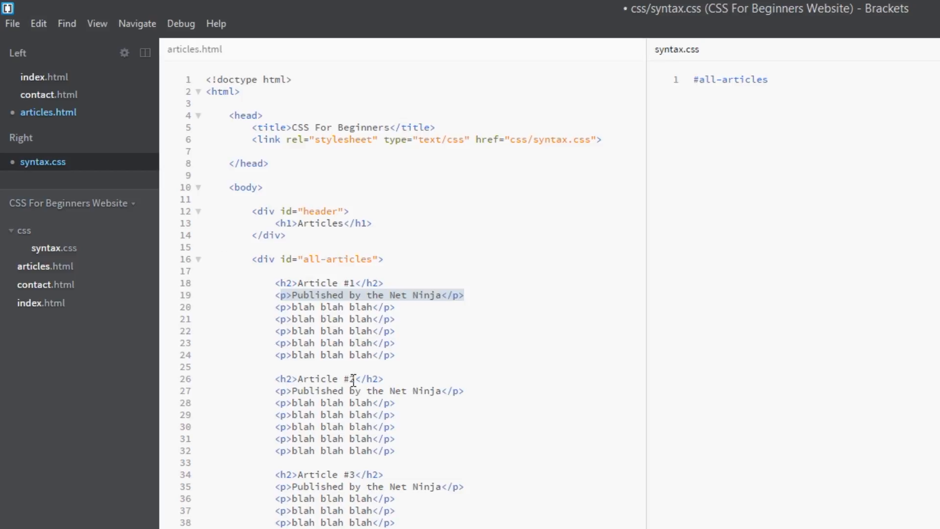
pyautogui.click(372, 474)
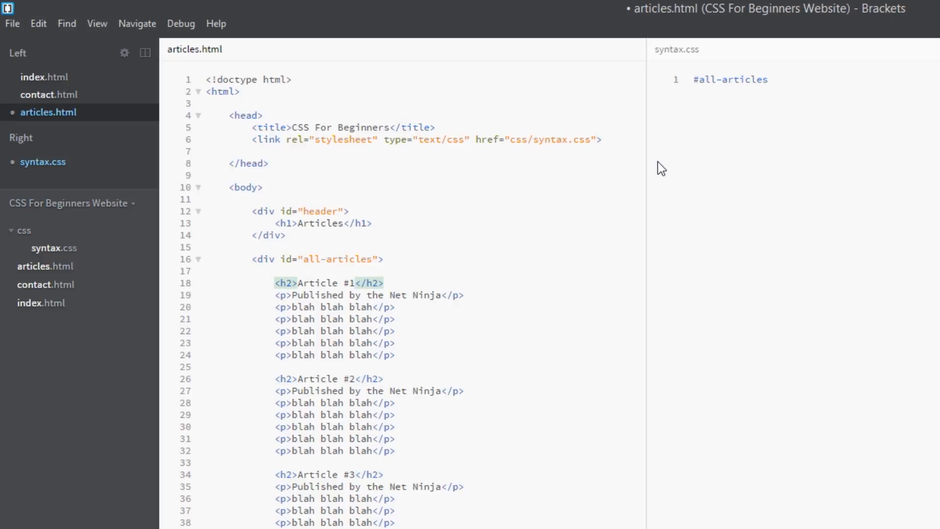
pyautogui.moveTo(673, 227)
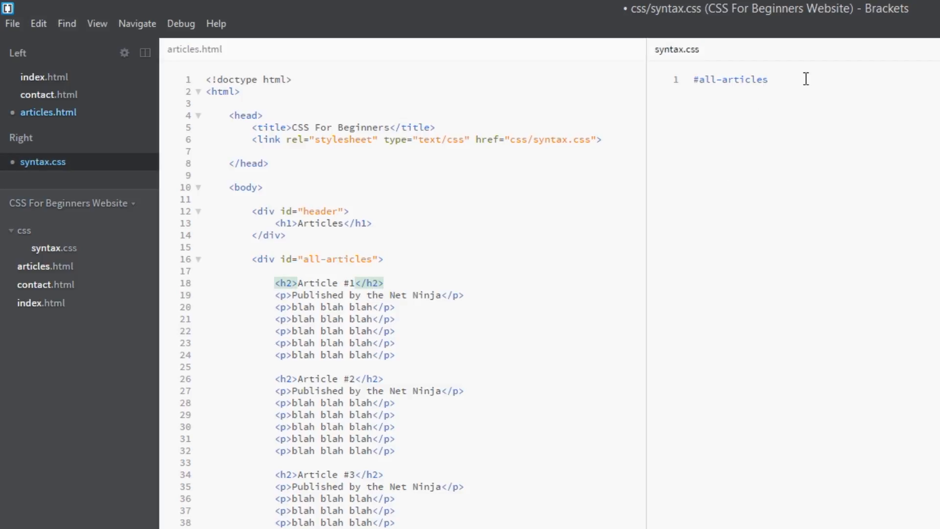
# Write 'h2 + p{' after #all-articles with 'color: green;', checking headings and publisher paragraphs
pyautogui.write('h')
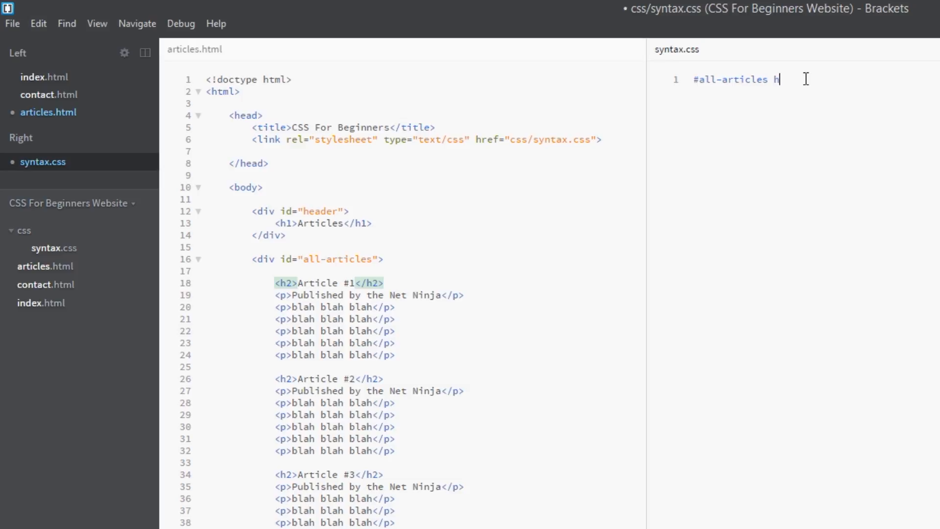
pyautogui.write('2 +')
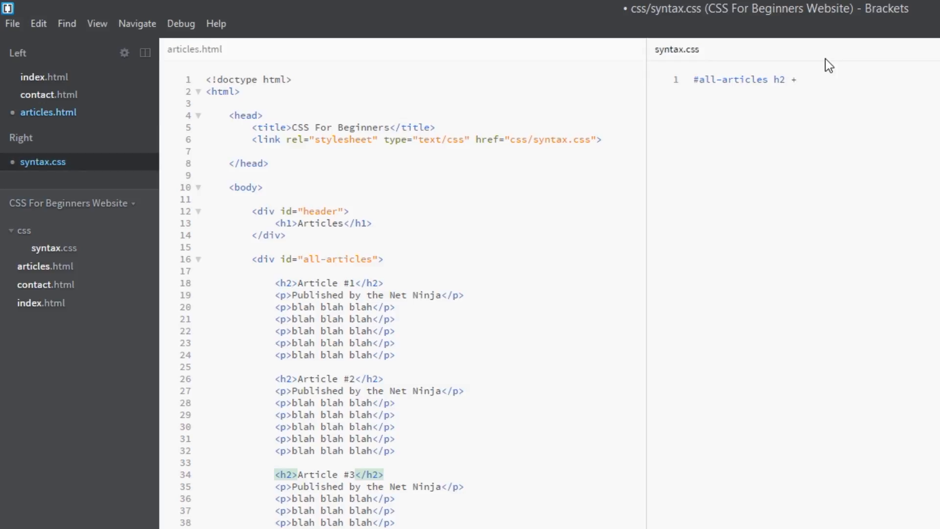
pyautogui.write('p{')
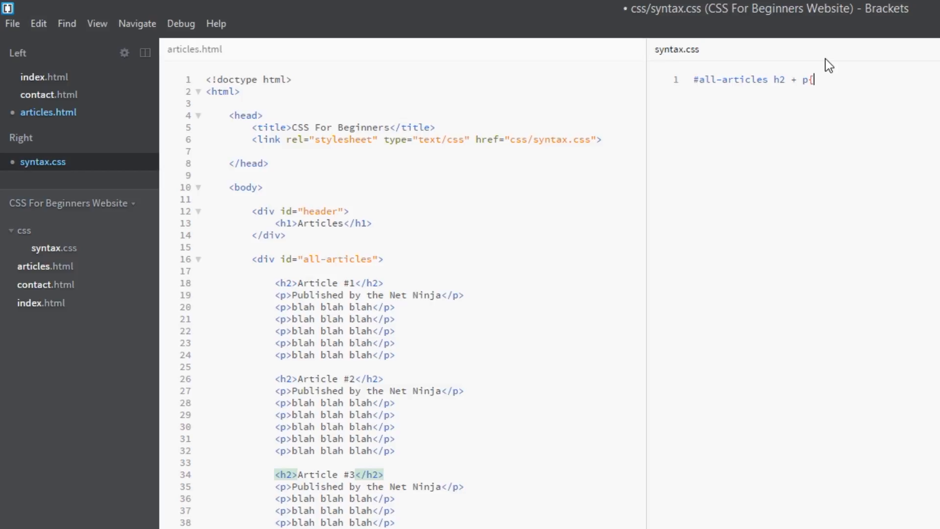
pyautogui.press('Enter')
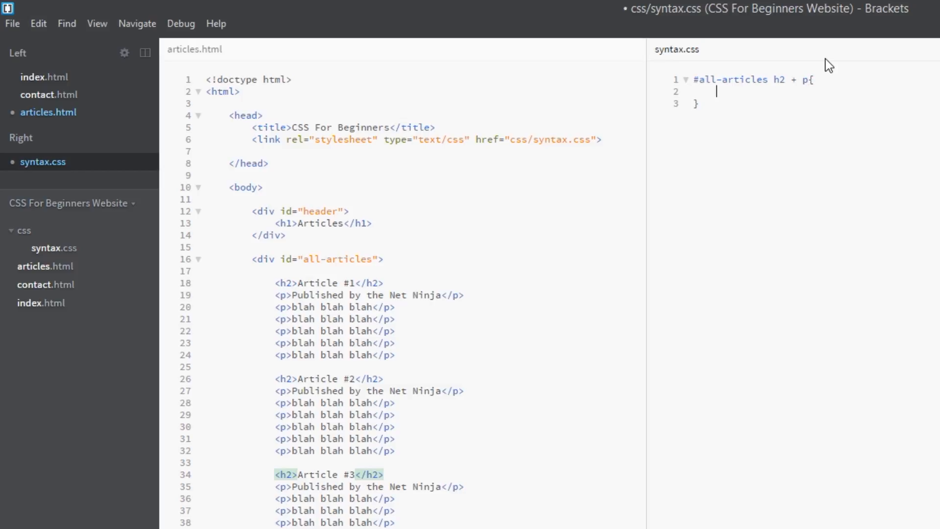
pyautogui.write('color:')
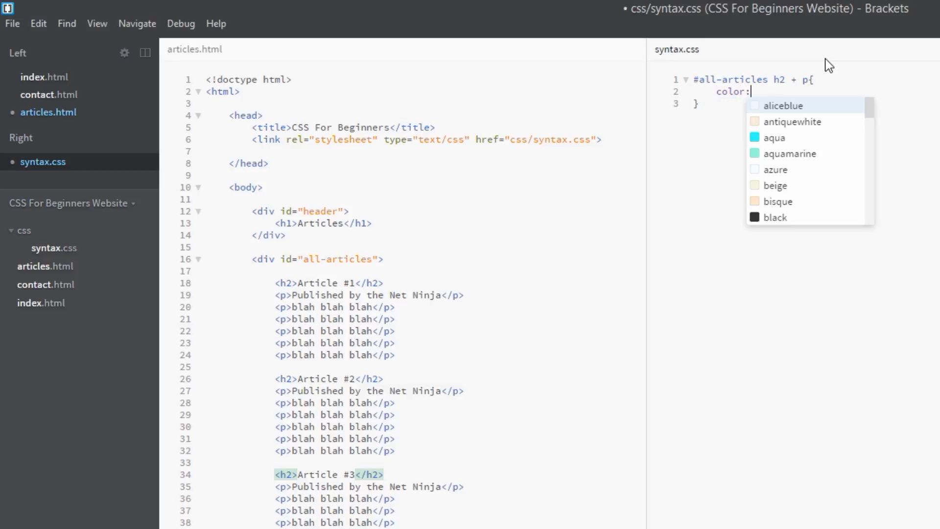
pyautogui.write('green;')
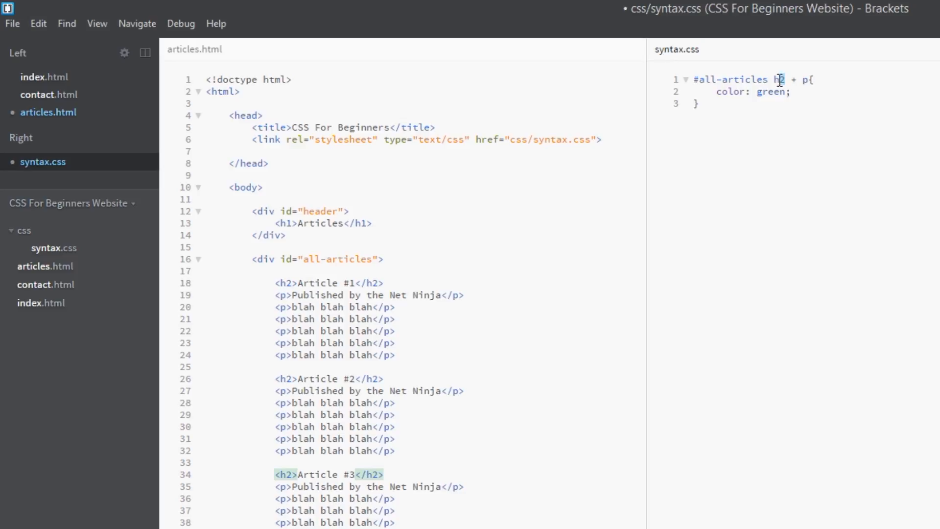
pyautogui.click(336, 379)
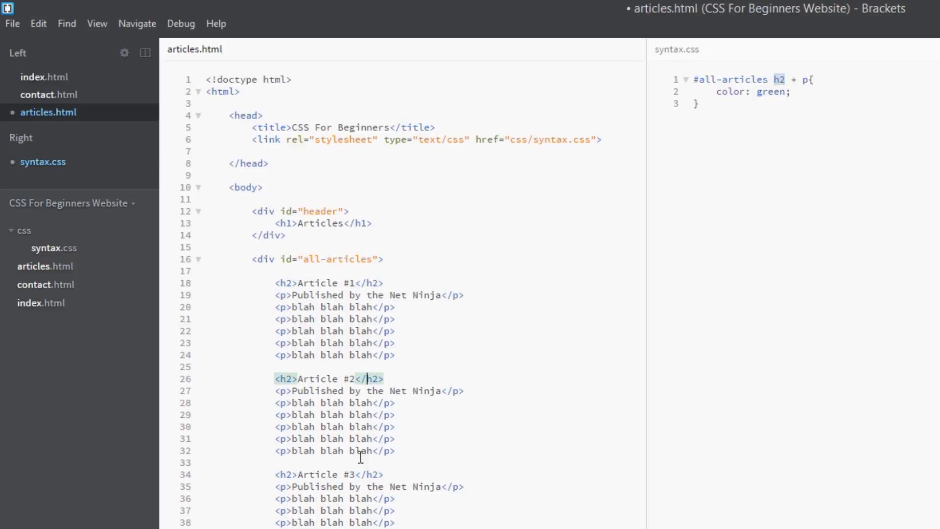
pyautogui.click(791, 78)
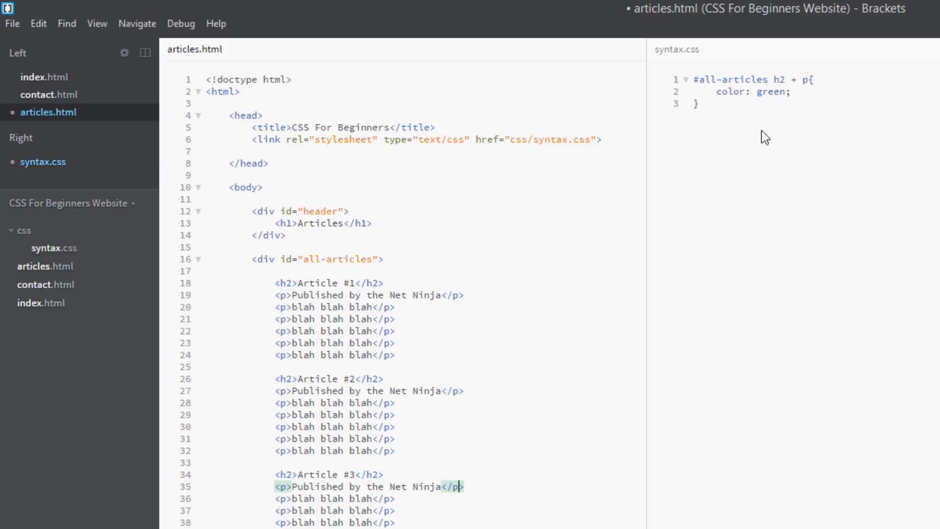
pyautogui.click(780, 81)
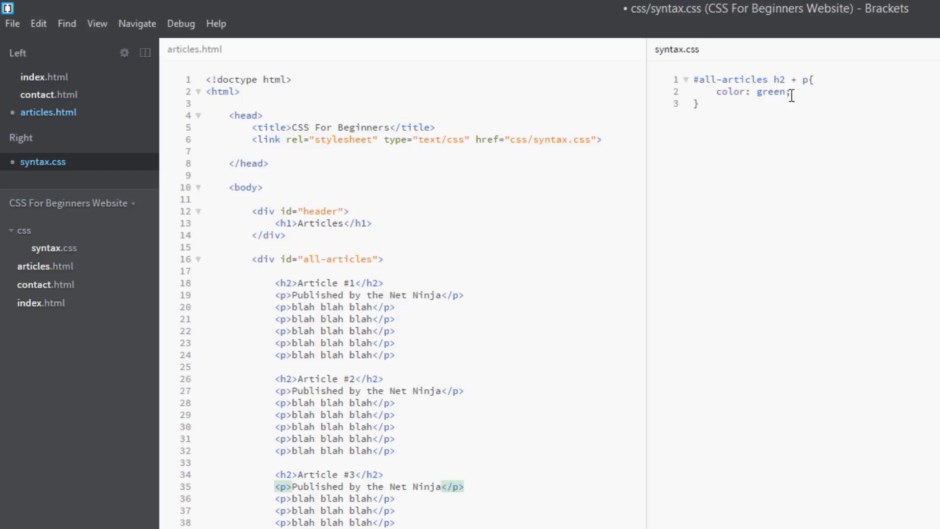
pyautogui.moveTo(815, 107)
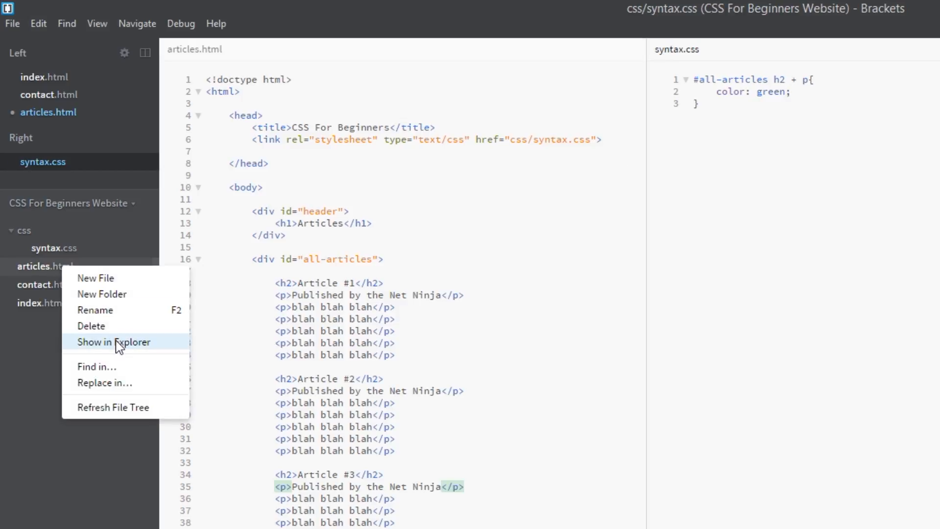
# Reveal articles.html in Explorer and open it in Chrome to view green publisher lines
pyautogui.click(114, 342)
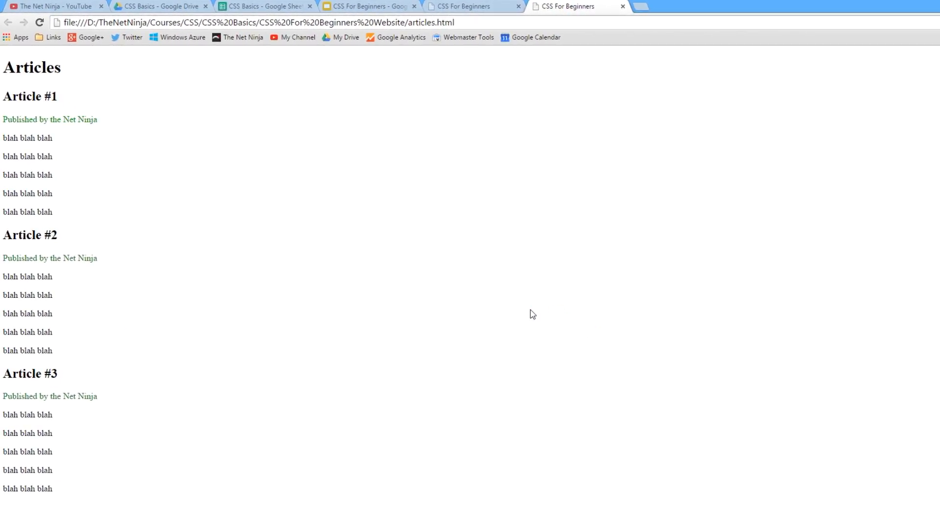
pyautogui.doubleClick(49, 258)
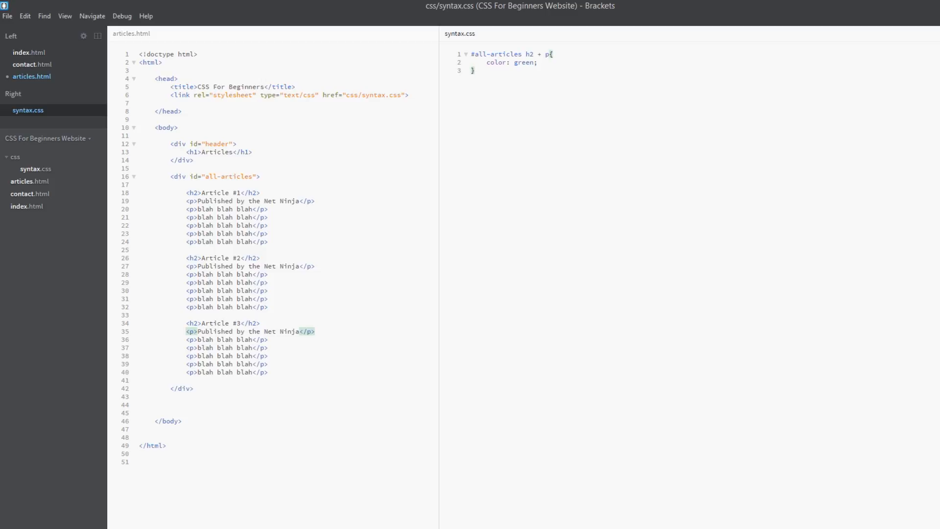
# Return to Brackets at the end of the syntax.css selector line
pyautogui.click(475, 69)
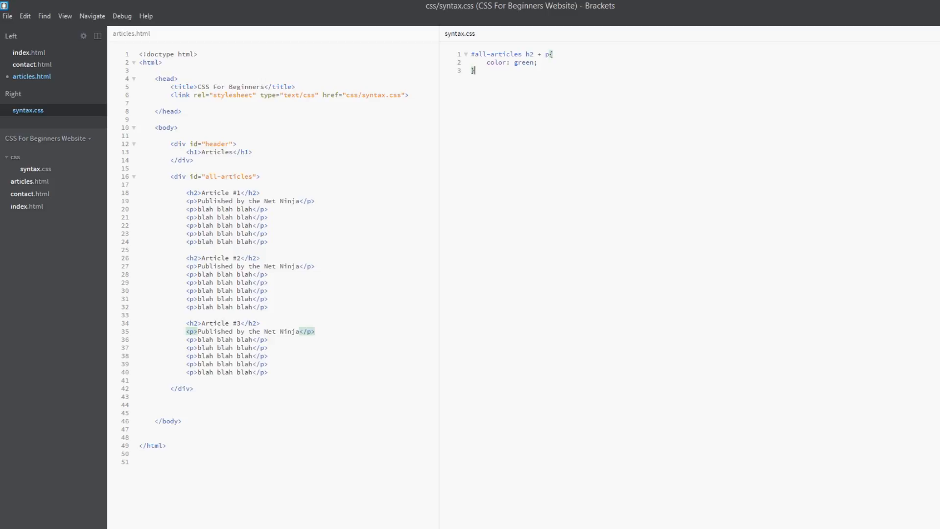